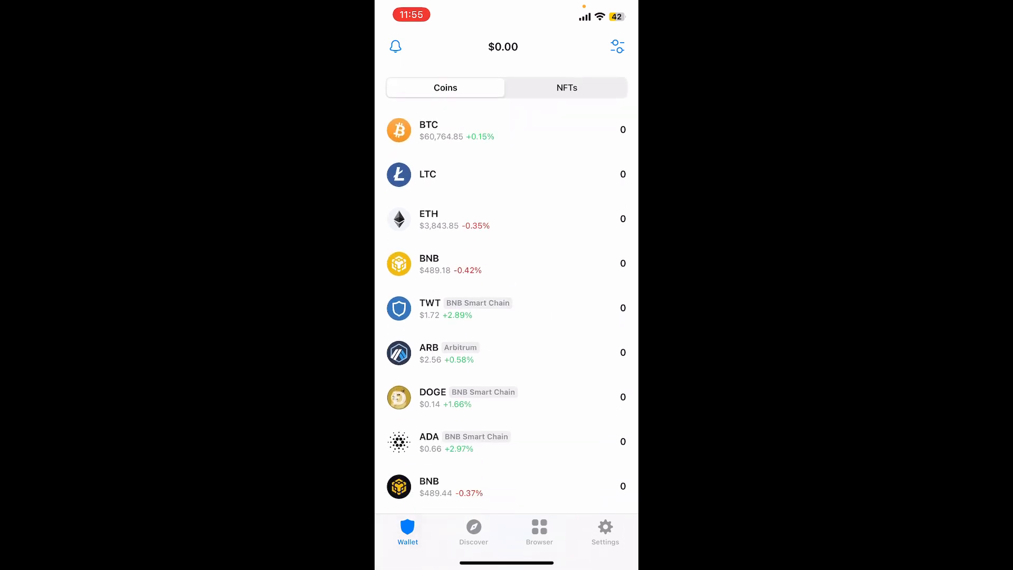
Search the buy list for 'Ca' to find Cardano (CardanoBEP2)
scroll(down, 3)
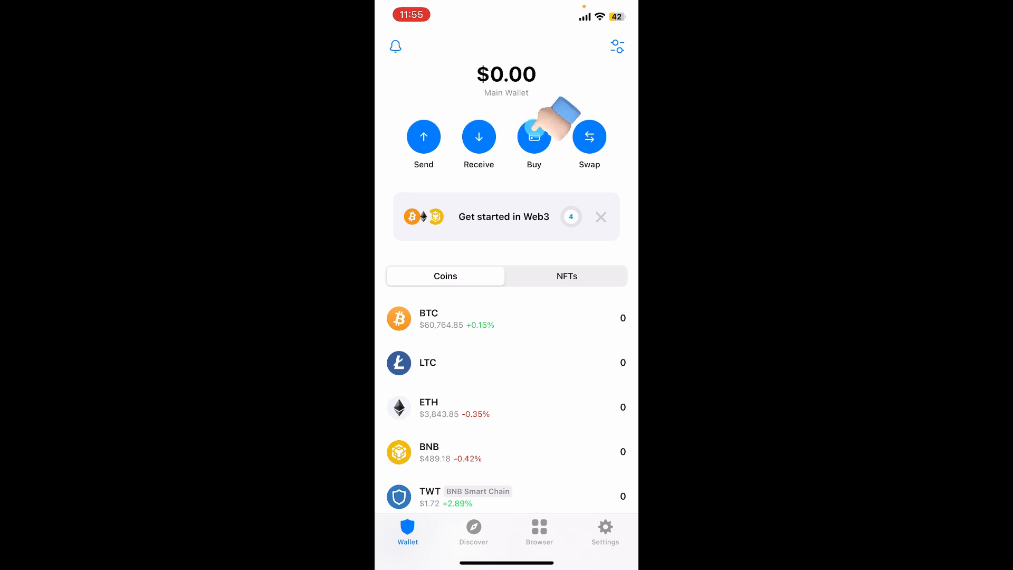
click(534, 137)
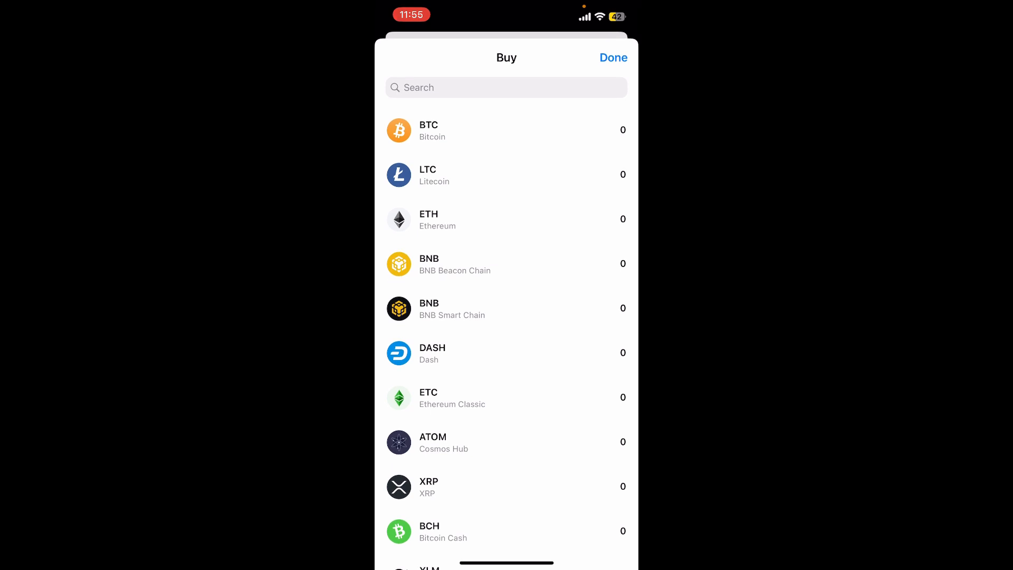
text(Ca)
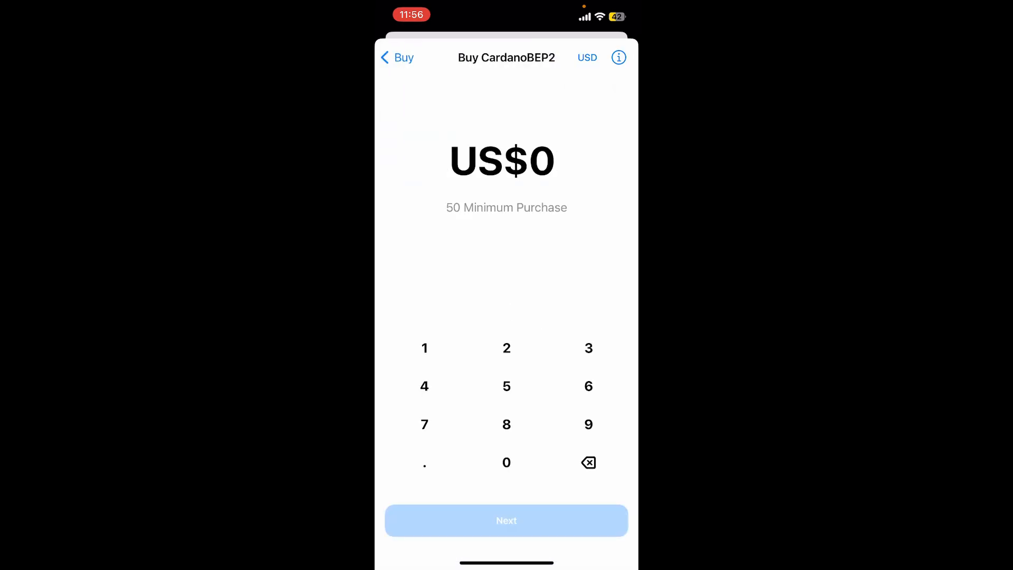
Set the paying currency to USD - US Dollar
click(587, 57)
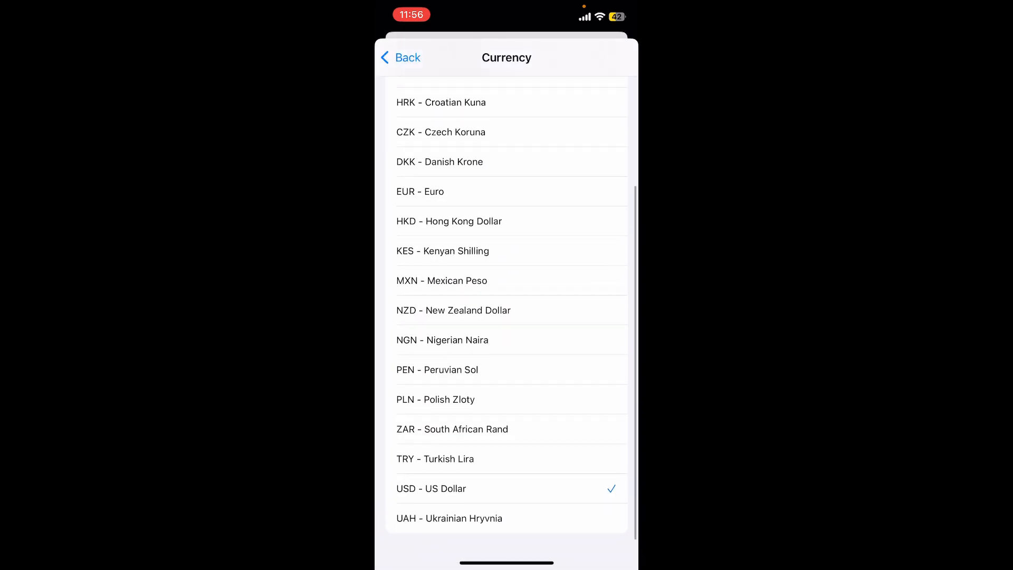
click(431, 489)
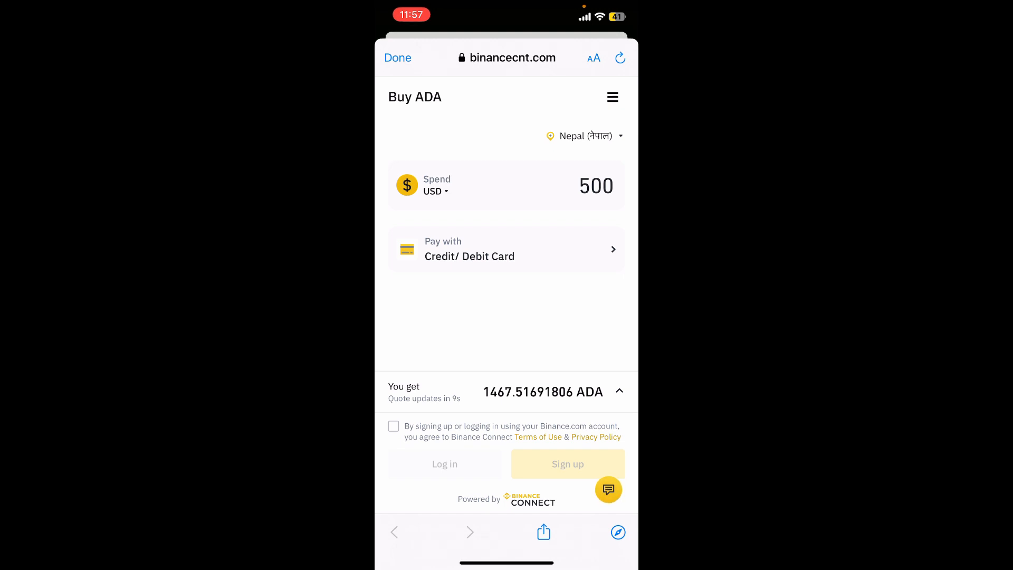
Close the Binance Connect checkout with Done and return to the home screen
click(394, 426)
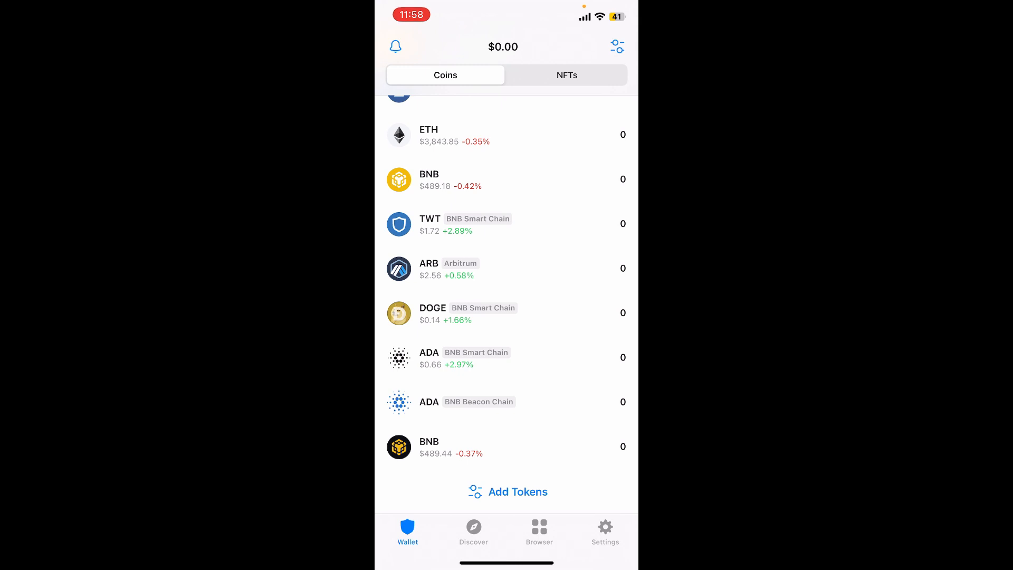
key(home)
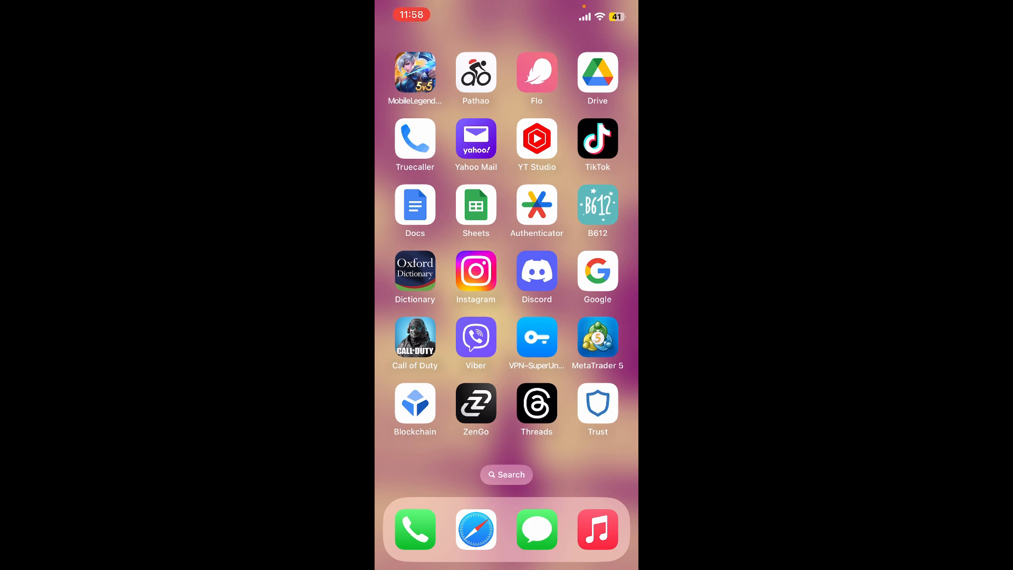
click(537, 270)
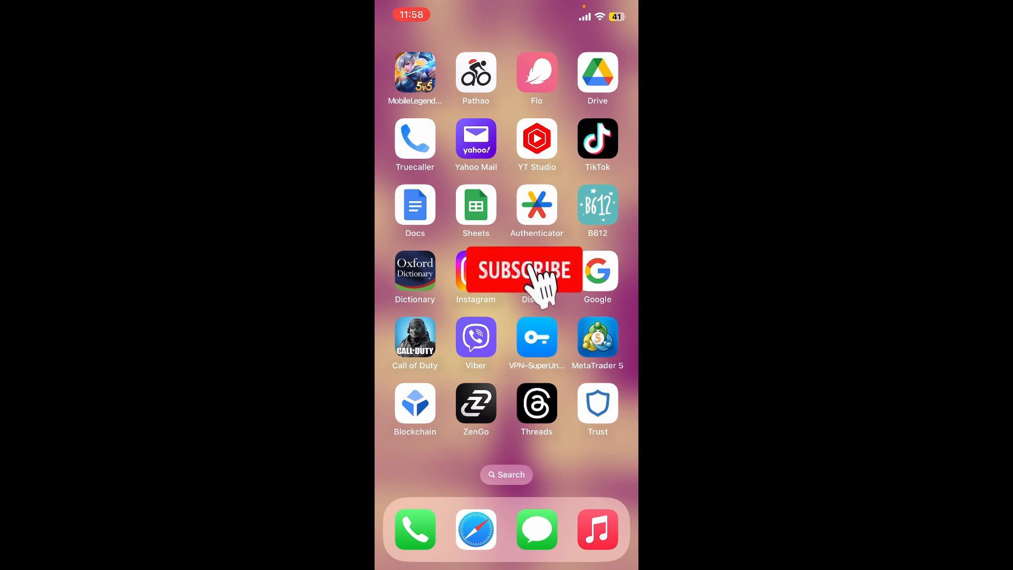
click(529, 269)
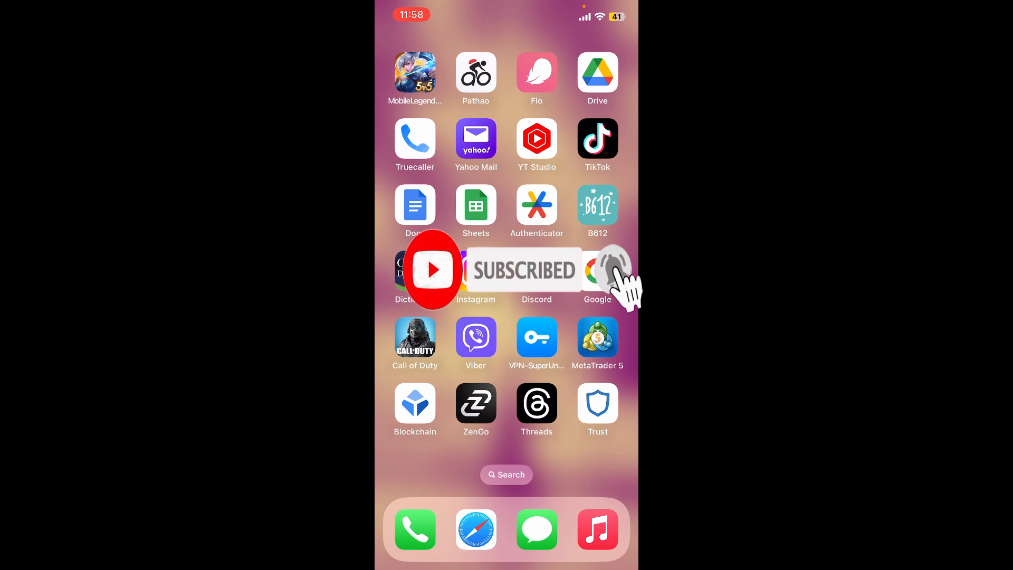